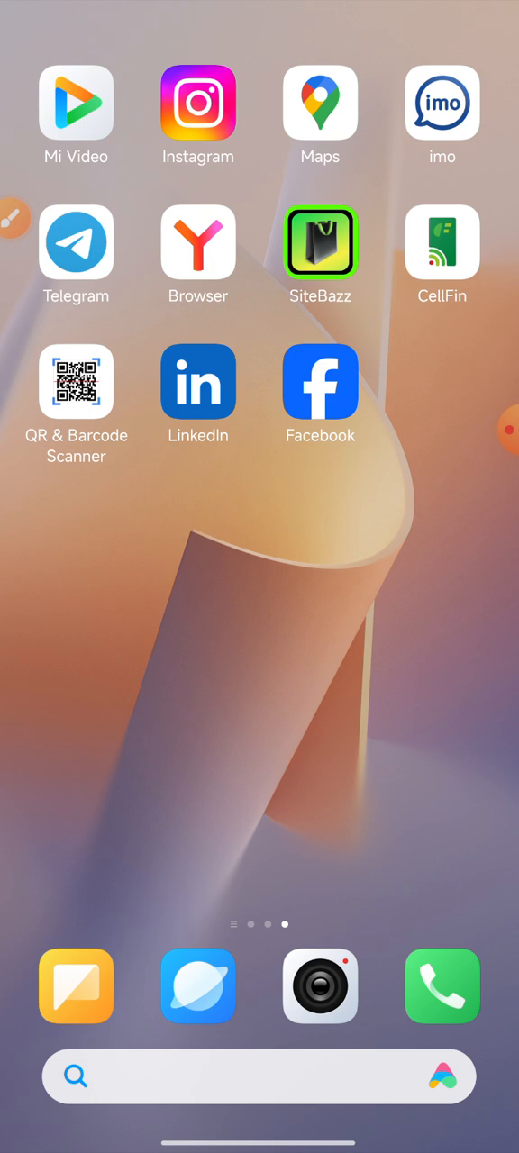
Swipe back to the main home page showing the clock, Weather widget and Settings
{"action": "left_click", "coordinate": [500, 429]}
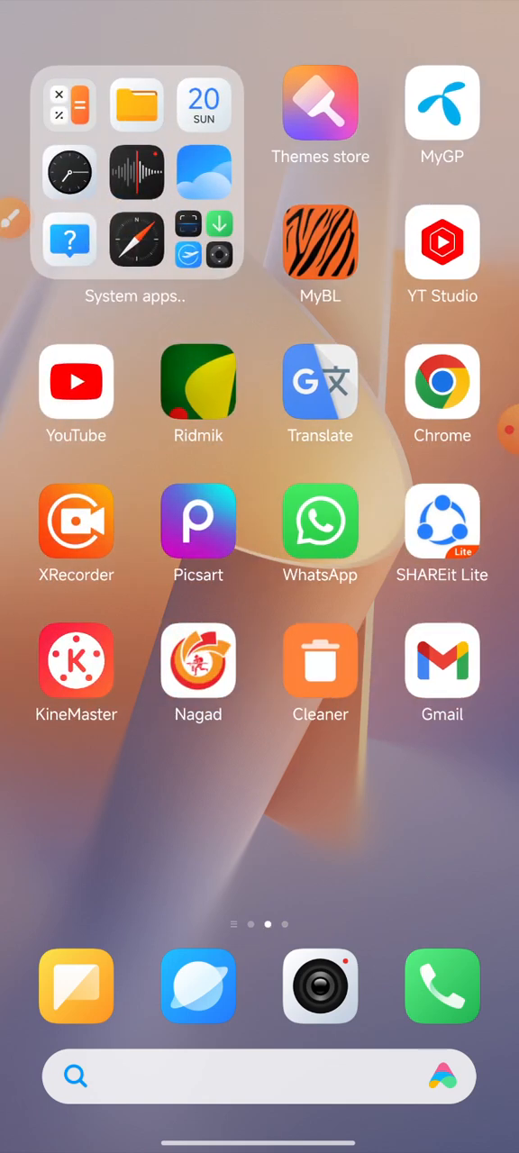
{"action": "scroll", "scroll_direction": "left", "scroll_amount": 3}
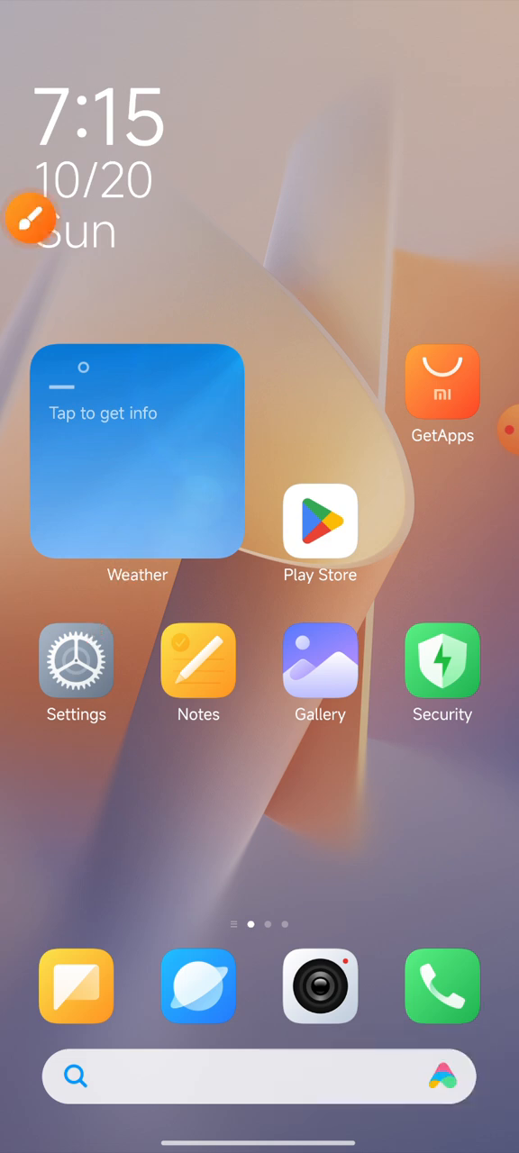
Open Settings and search for 'apps hide' to list the Hidden apps result
{"action": "left_click", "coordinate": [76, 663]}
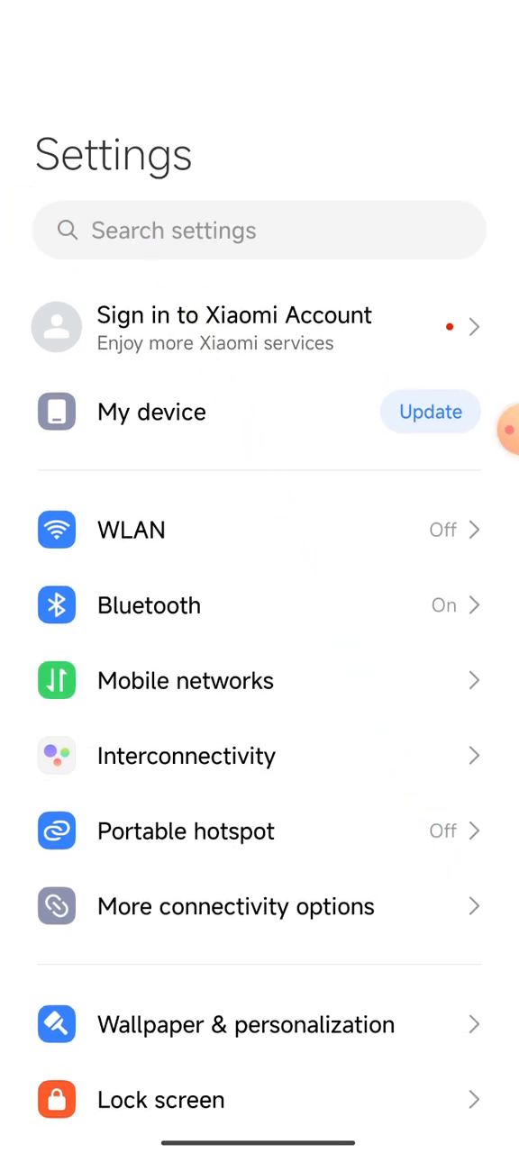
{"action": "left_click", "coordinate": [259, 229]}
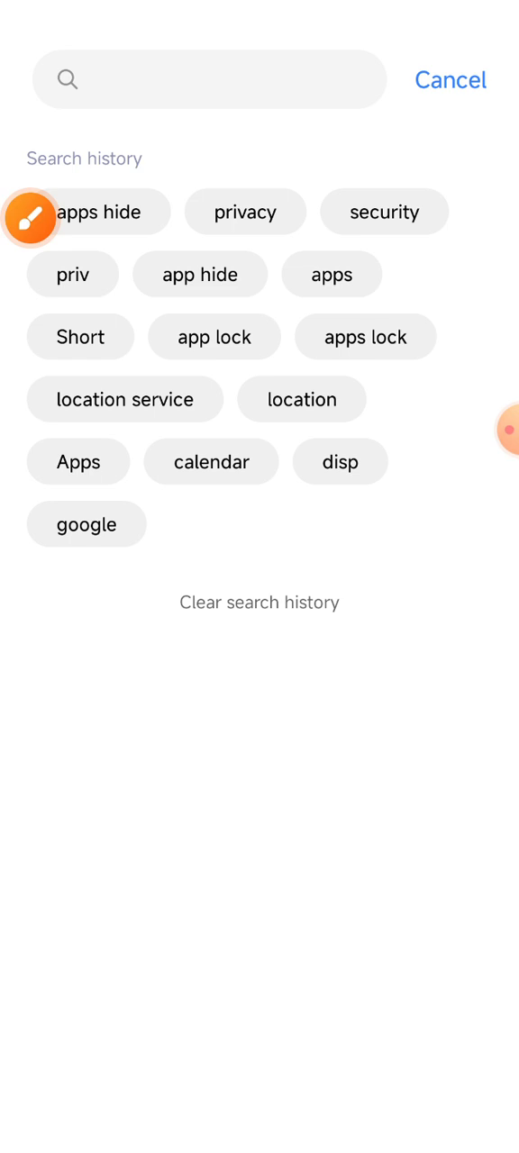
{"action": "type", "text": "apps hid"}
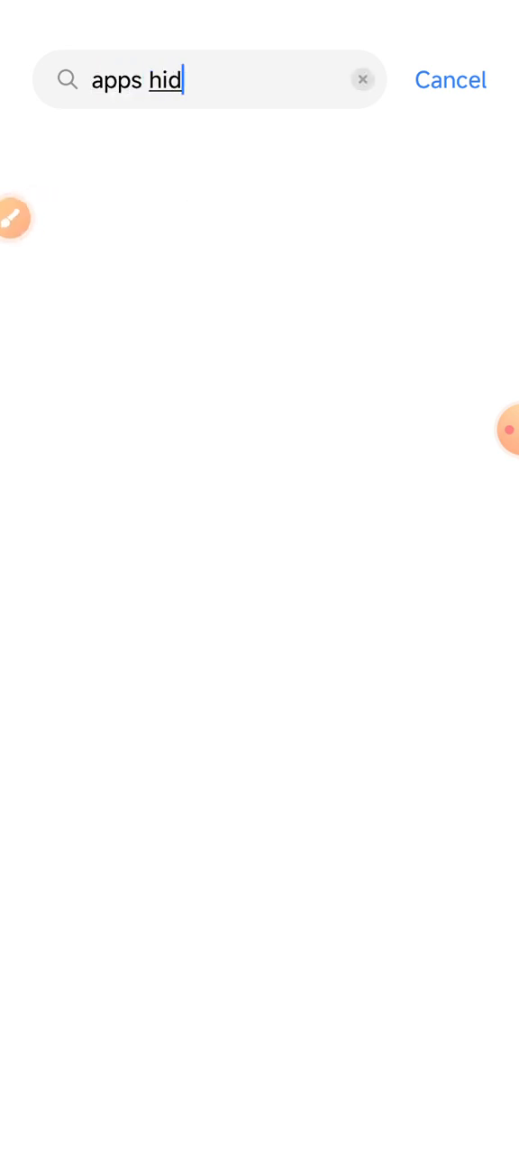
{"action": "type", "text": "e"}
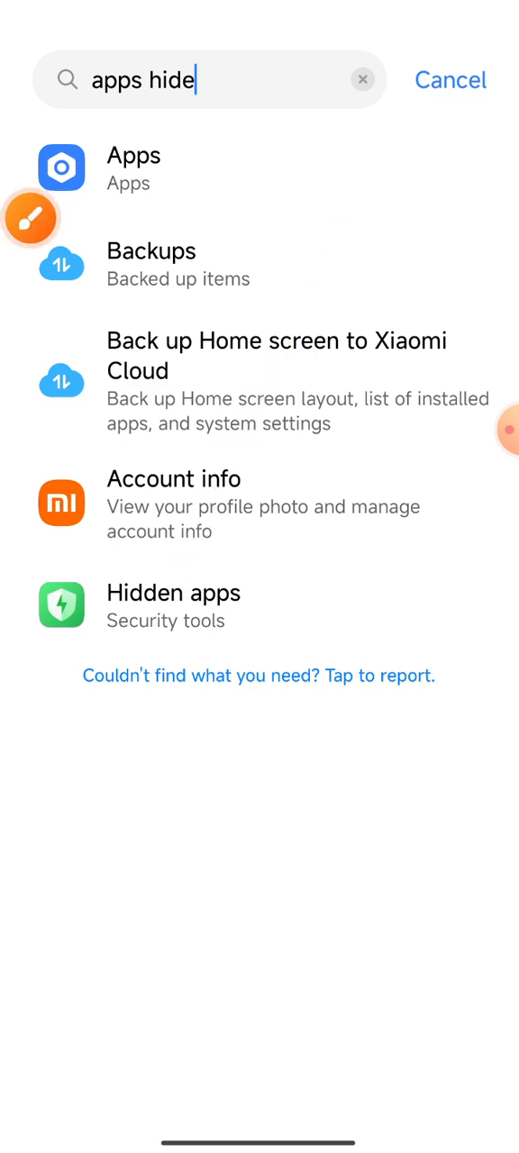
Open Hidden apps from Security tools and switch off hiding for Messenger
{"action": "left_click", "coordinate": [173, 605]}
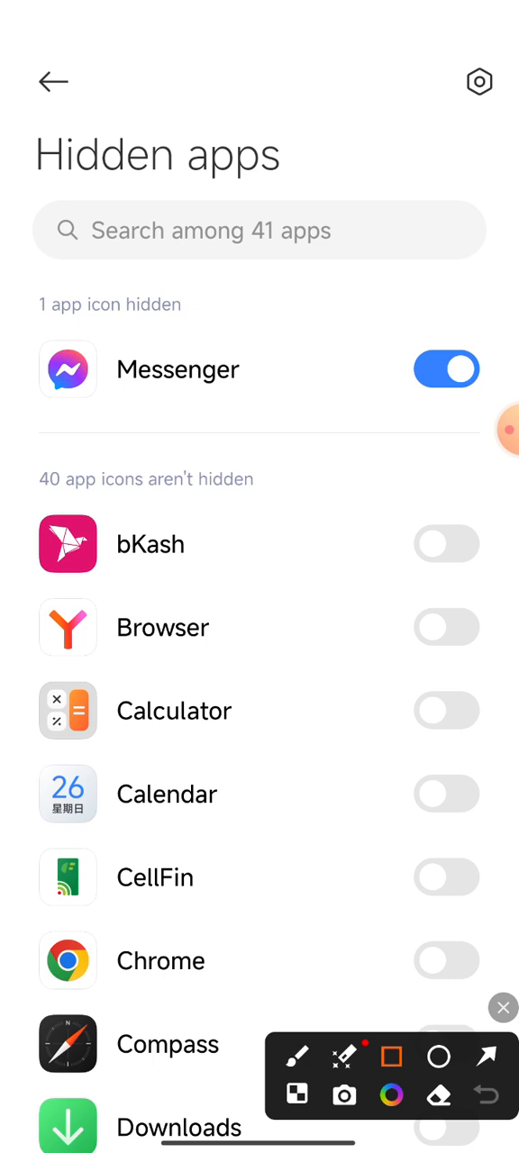
{"action": "left_click_drag", "start_coordinate": [51, 327], "coordinate": [512, 433]}
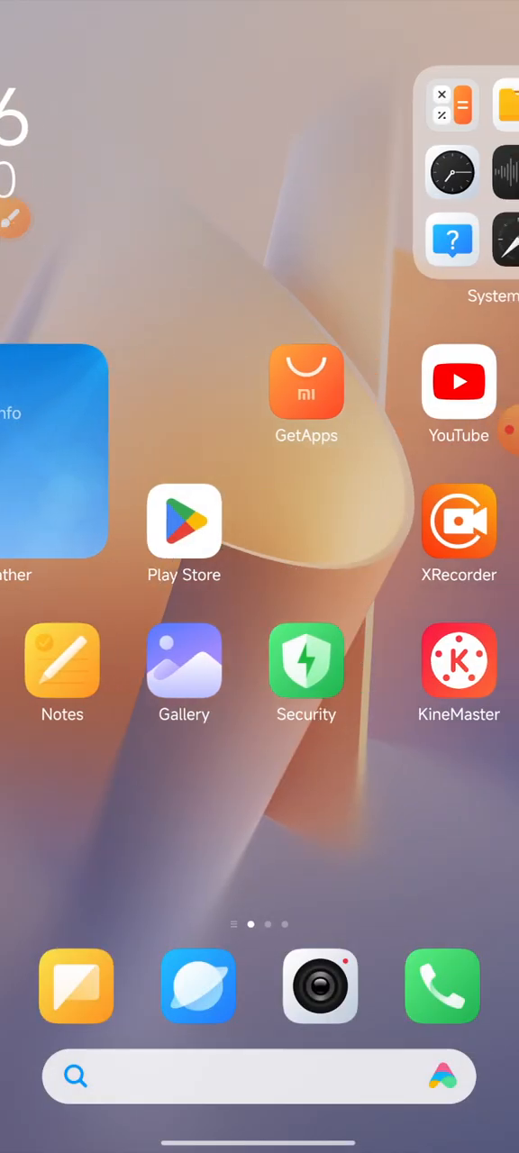
Swipe to the last home page and check Messenger's icon sits beside Facebook
{"action": "scroll", "scroll_direction": "left", "scroll_amount": 3}
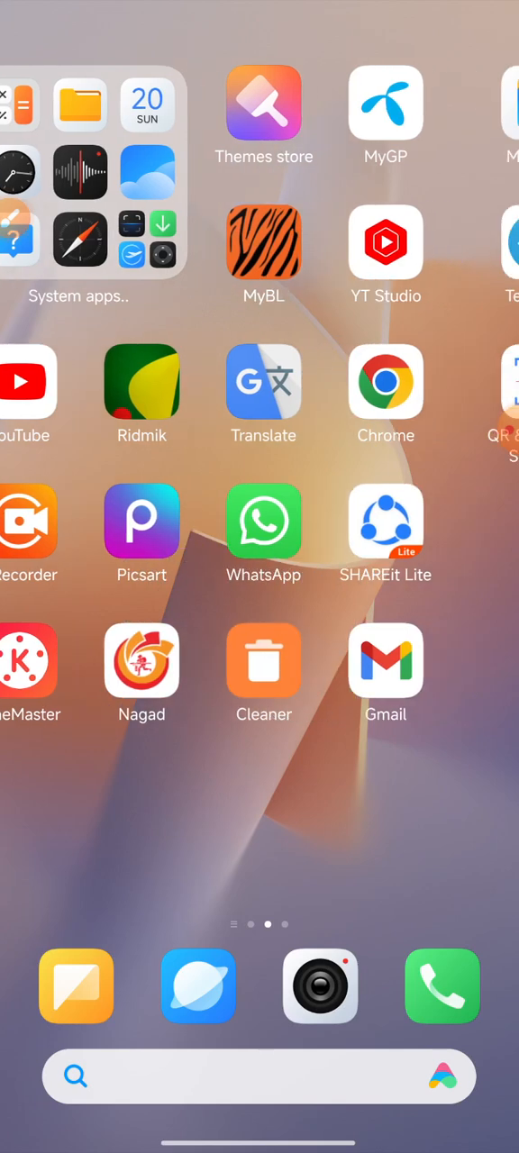
{"action": "scroll", "scroll_direction": "left", "scroll_amount": 3}
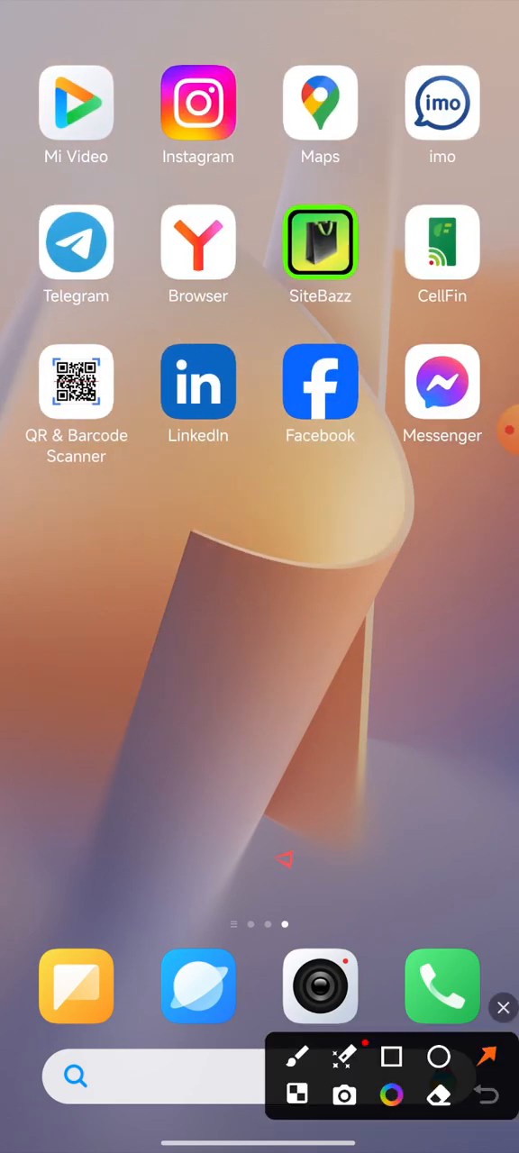
{"action": "left_click", "coordinate": [503, 1007]}
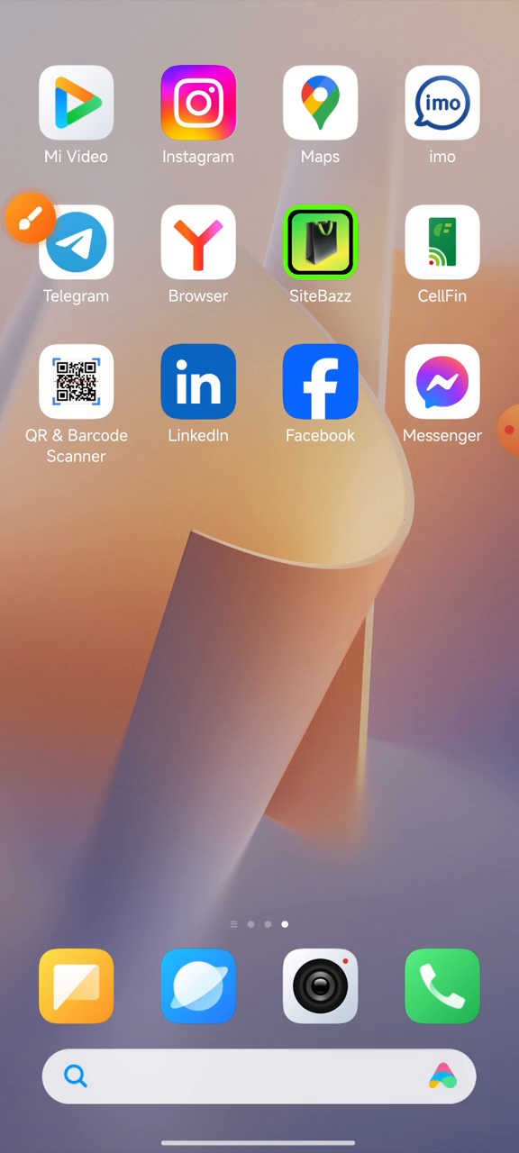